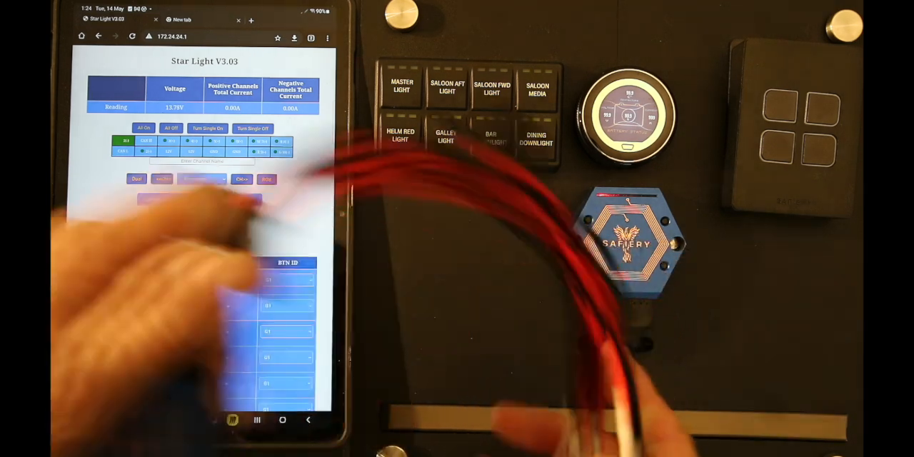
Step: Assign button G1 to the first type-A CanBus keypad row
{"action": "left_click", "coordinate": [160, 199]}
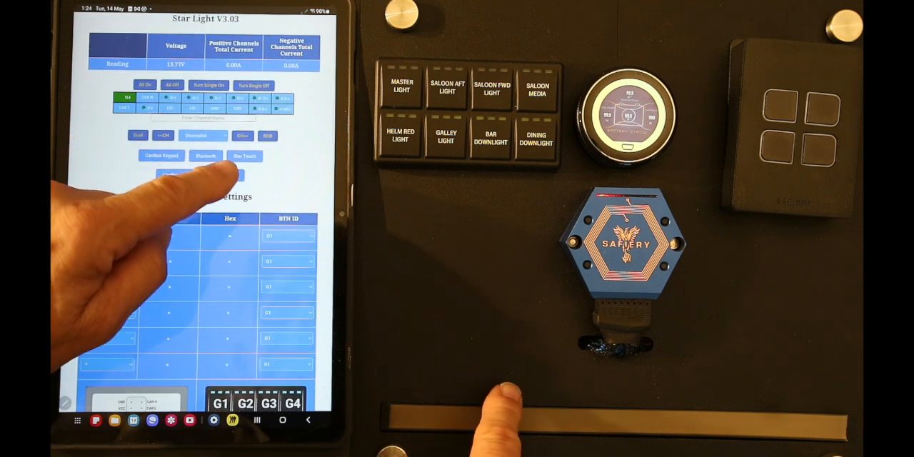
{"action": "left_click", "coordinate": [224, 185]}
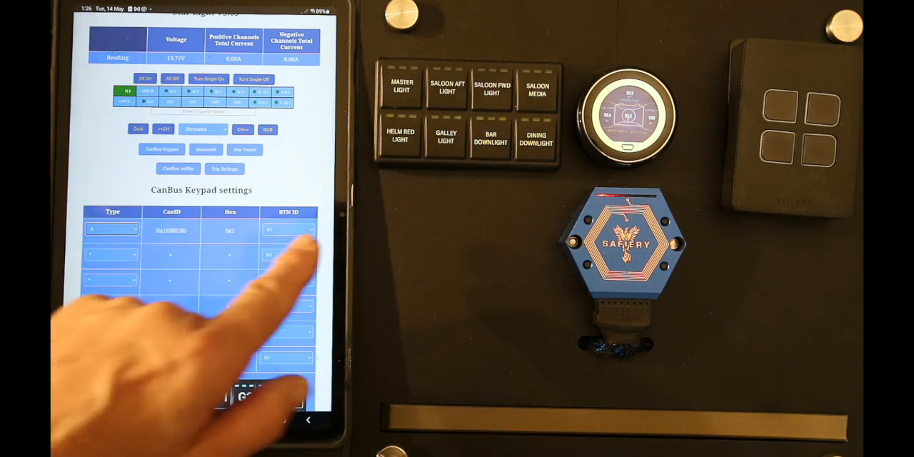
{"action": "left_click", "coordinate": [290, 230]}
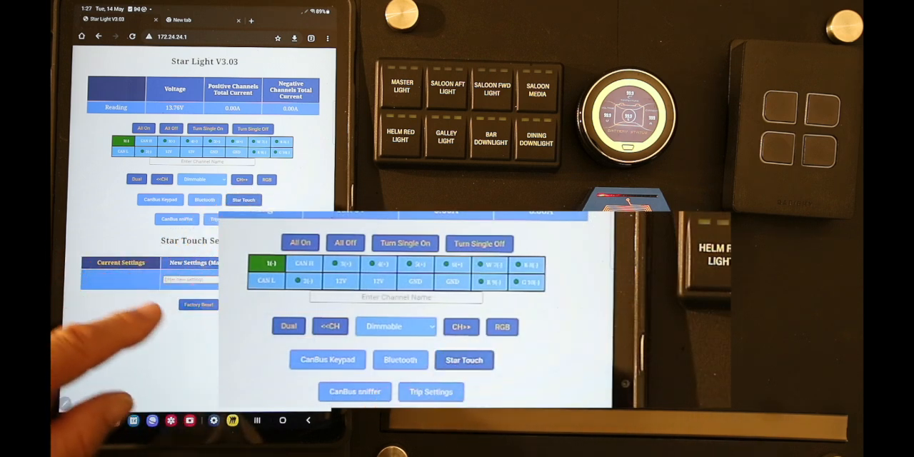
Step: Start the Star Touch channel name by entering 'Ca' in New Settings
{"action": "left_click", "coordinate": [396, 291]}
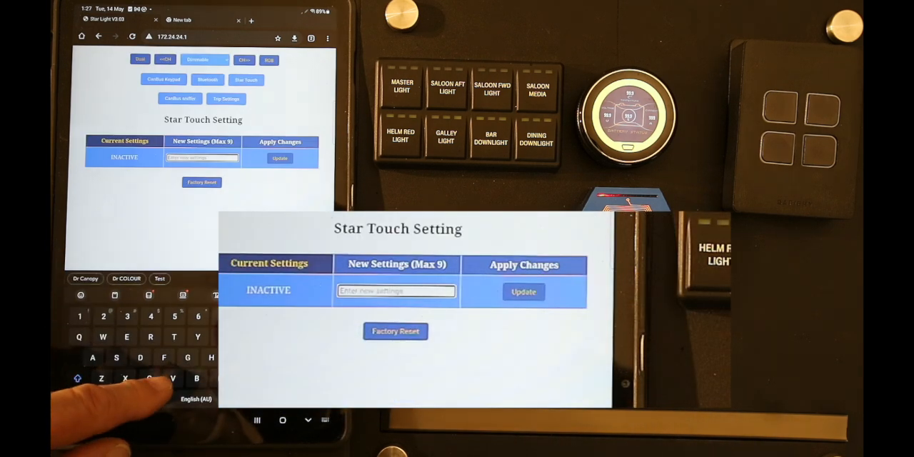
{"action": "type", "text": "Ca"}
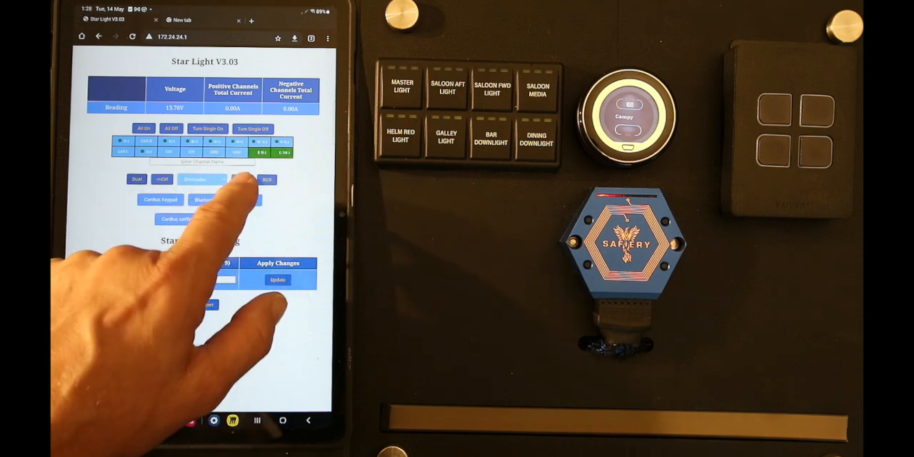
Step: Set the first CanBus keypad row to G5 and switch on the helm red light
{"action": "left_click", "coordinate": [267, 179]}
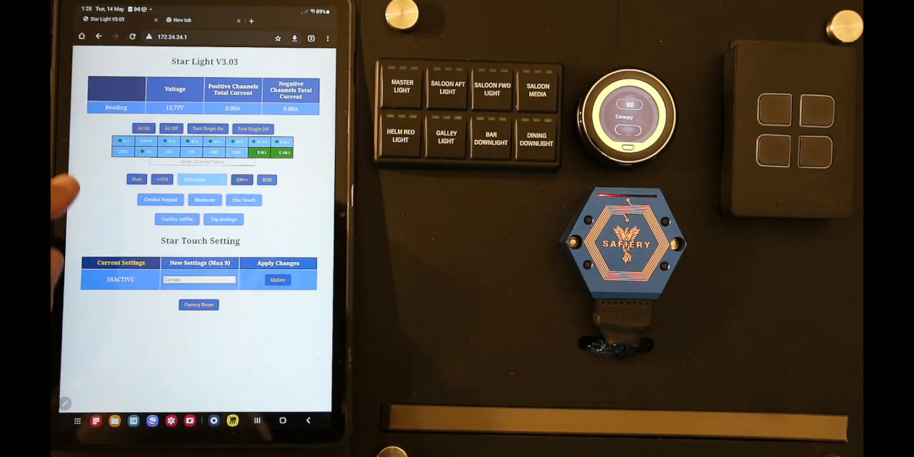
{"action": "left_click", "coordinate": [160, 199]}
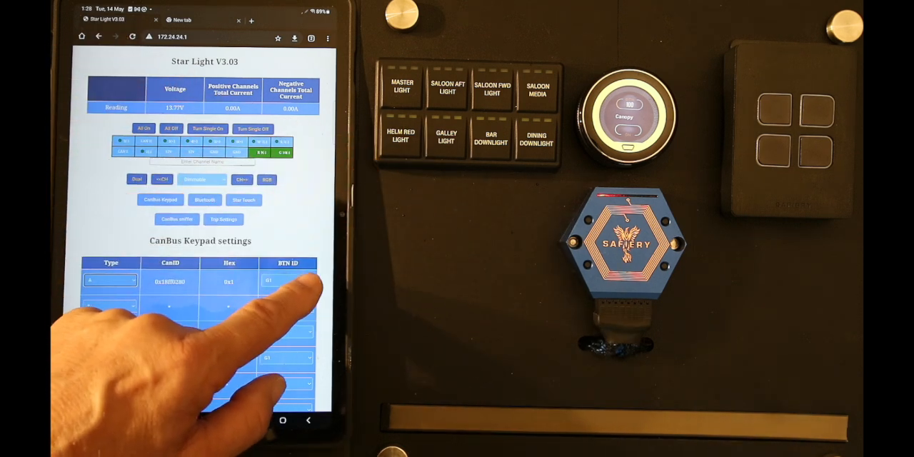
{"action": "left_click", "coordinate": [288, 280]}
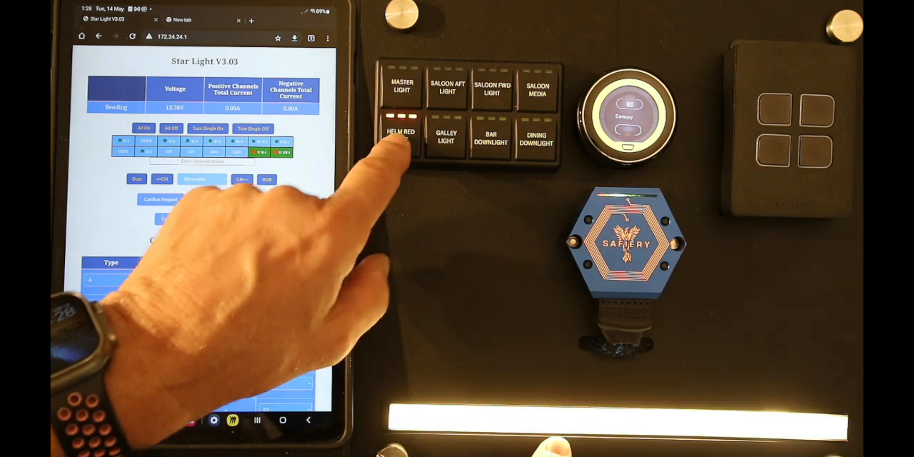
{"action": "left_click", "coordinate": [400, 136]}
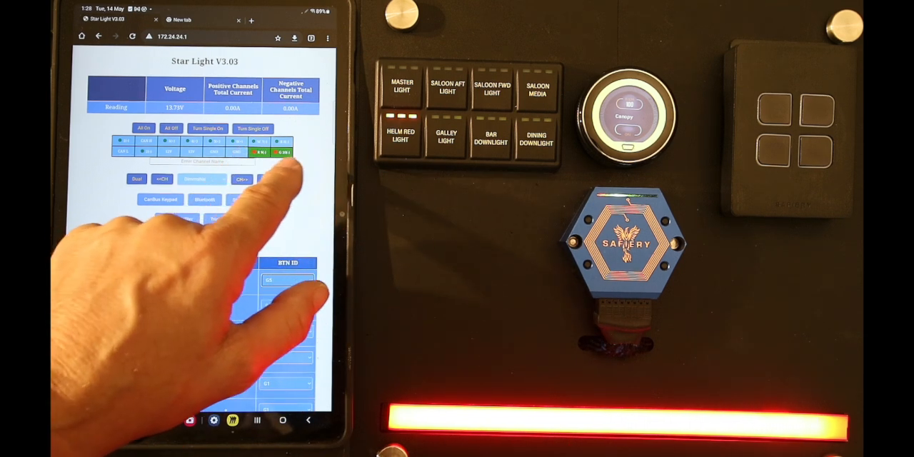
Step: Open RGB Color Selection for the colour channel, showing Red 255 and Blue 140
{"action": "left_click", "coordinate": [160, 199]}
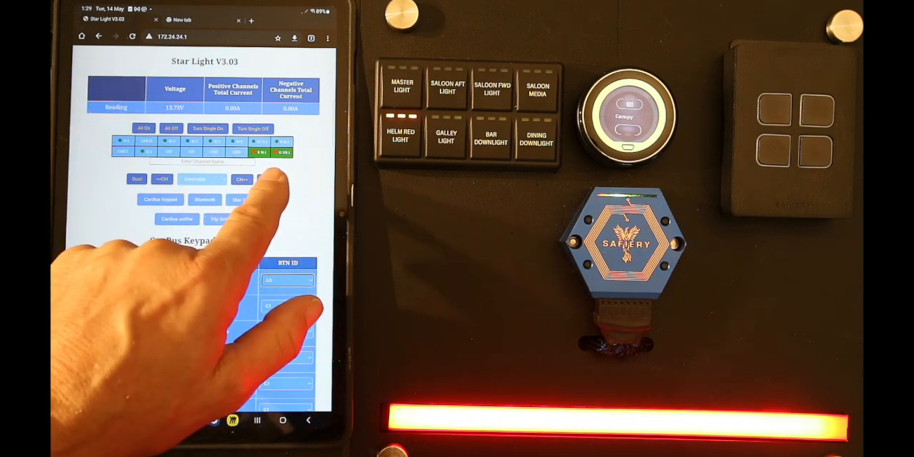
{"action": "left_click", "coordinate": [241, 179]}
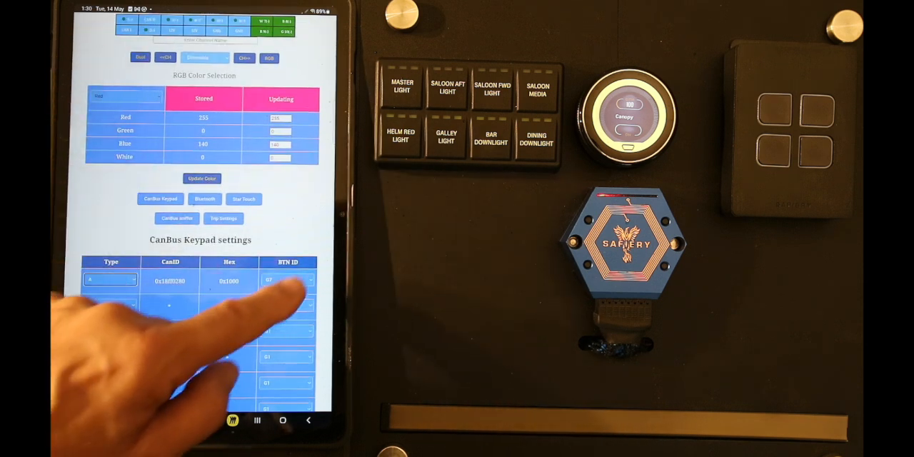
Step: Assign button G7 to the first CanBus keypad row
{"action": "left_click", "coordinate": [287, 279]}
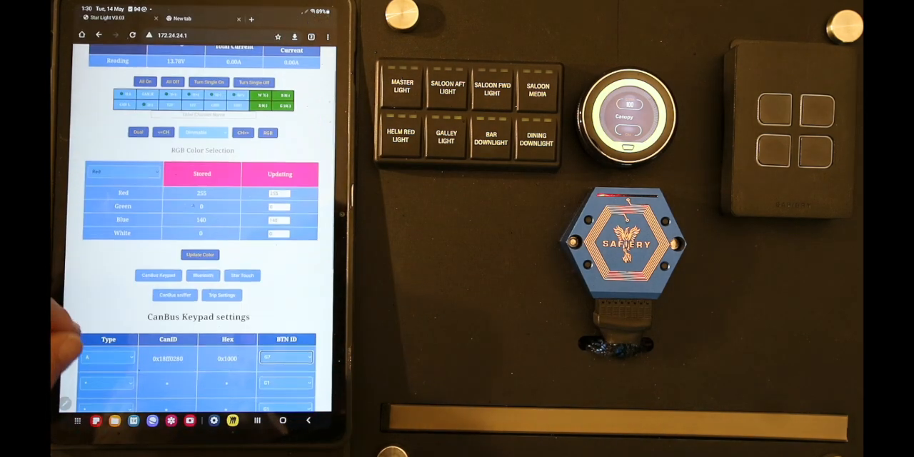
{"action": "scroll", "scroll_direction": "up", "scroll_amount": 3}
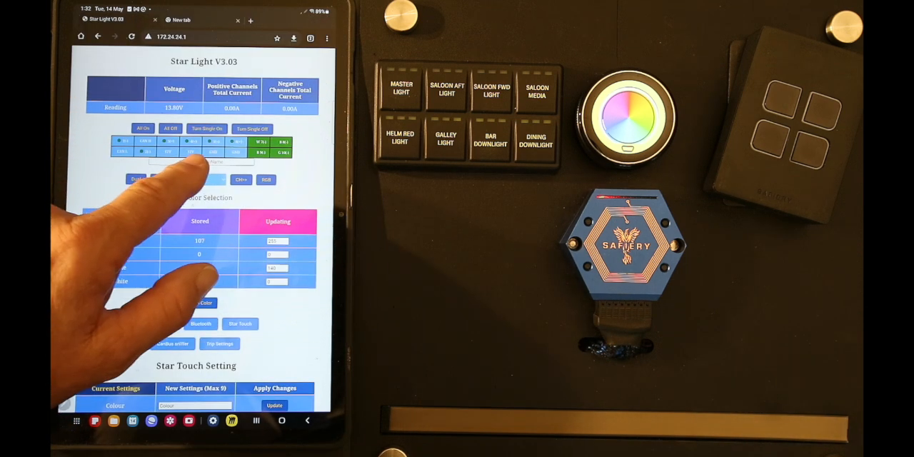
Step: Begin the channel name by entering 'c' in Enter Channel Name
{"action": "left_click", "coordinate": [202, 161]}
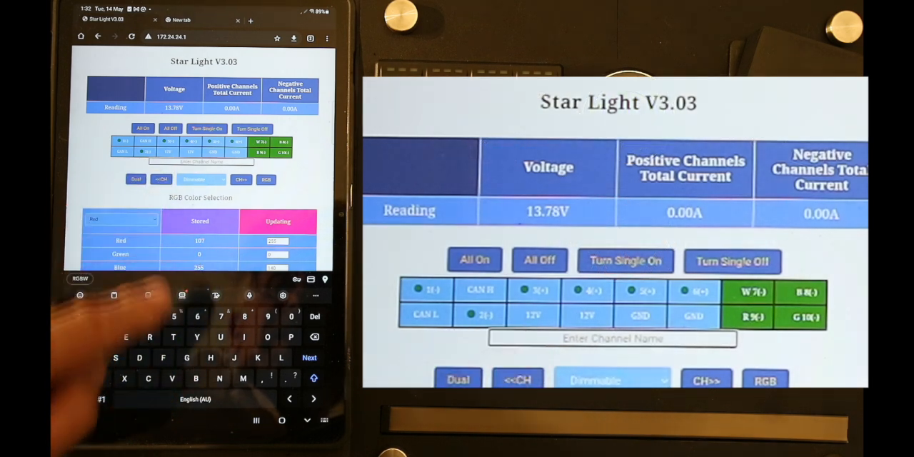
{"action": "type", "text": "c"}
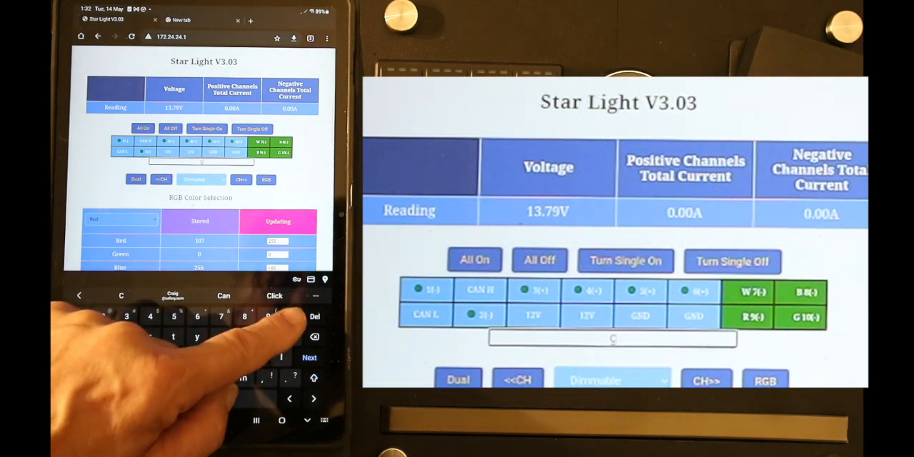